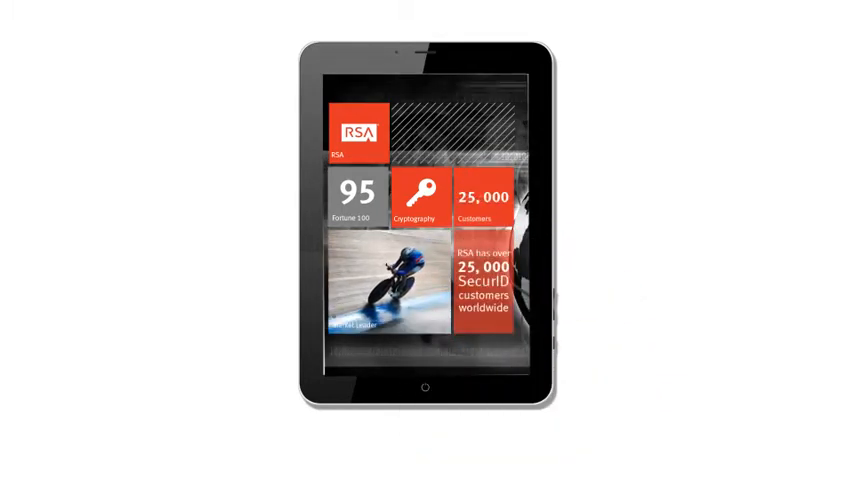
Navigate from the RSA overview tiles to the Market challenges tiles on passwords, cybercrime and 20% authentication.
click(422, 200)
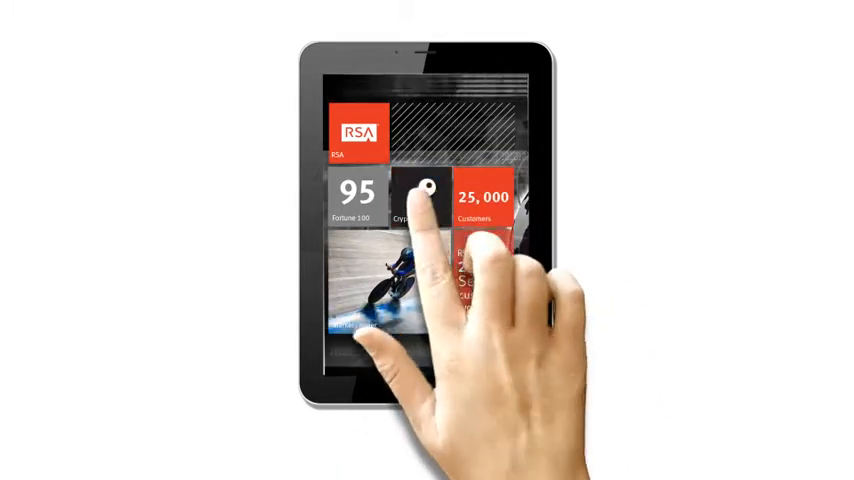
click(426, 196)
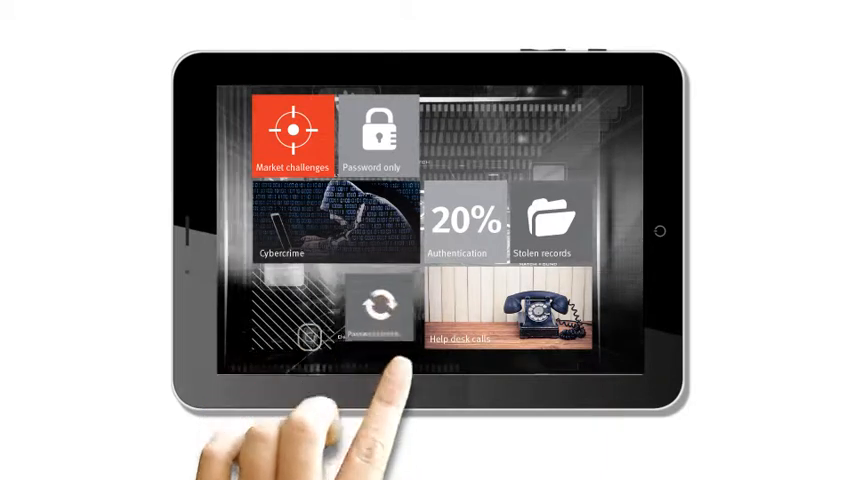
Go via the Password resets tile to Software Tokens and reveal the 'You can never lose a Software Token' message.
click(384, 318)
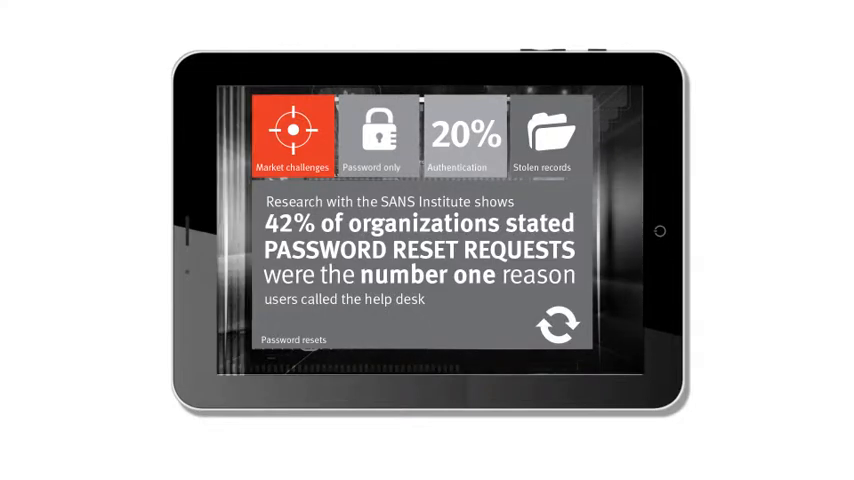
click(386, 140)
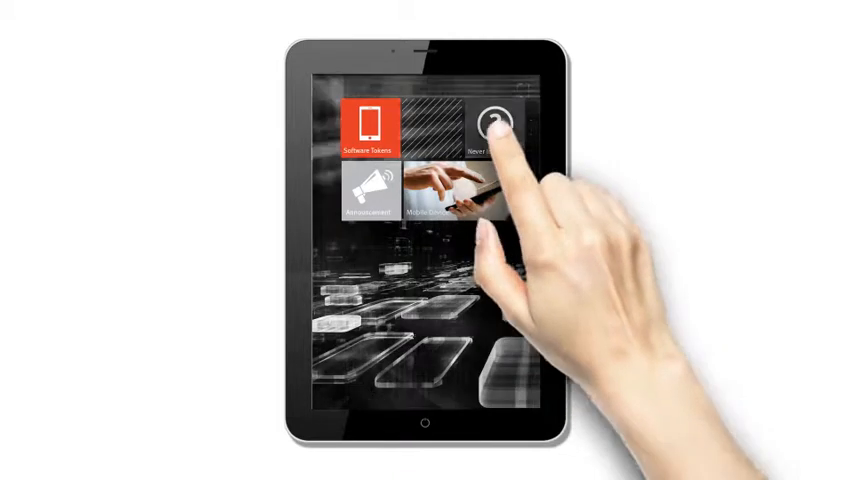
click(500, 120)
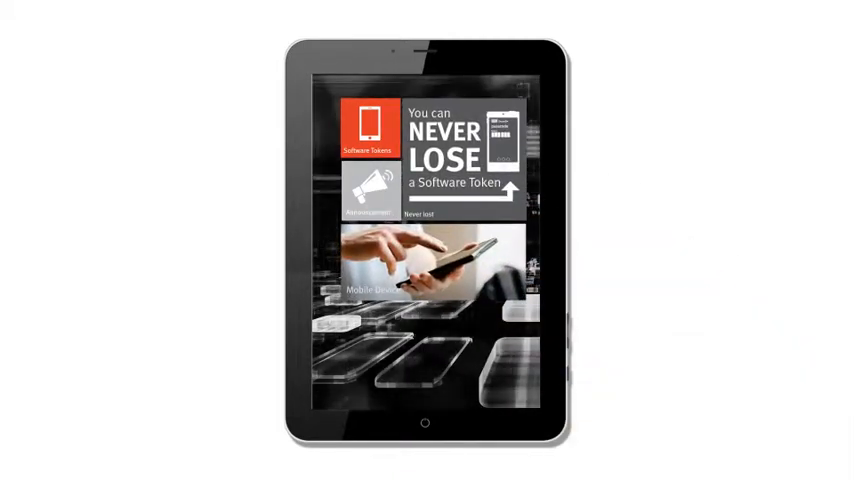